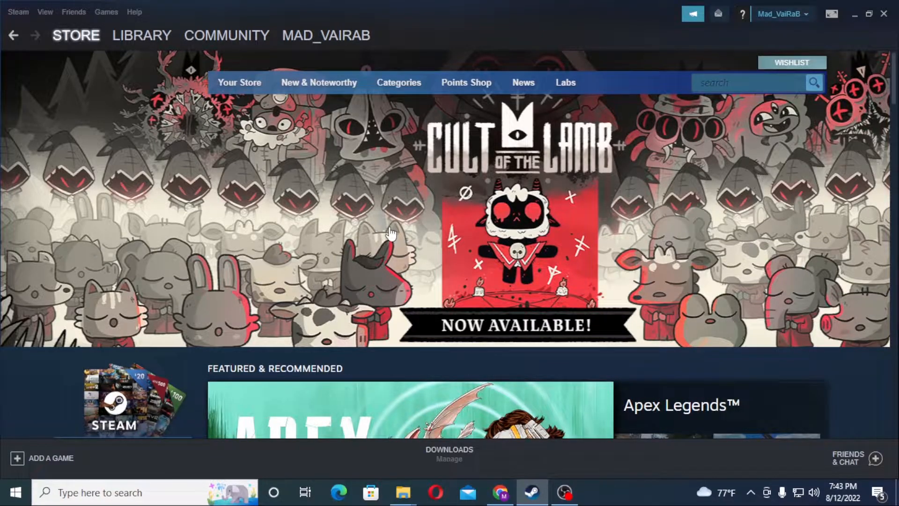
mouse_move(410, 175)
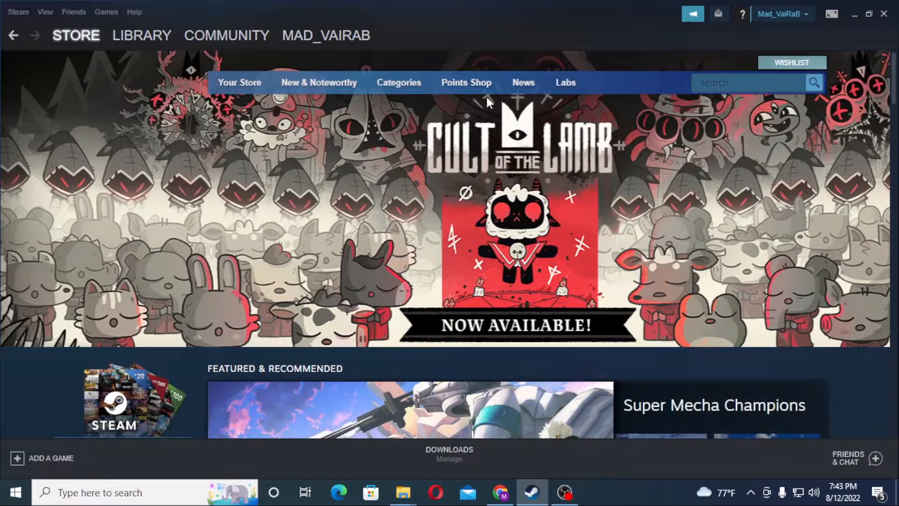
mouse_move(397, 95)
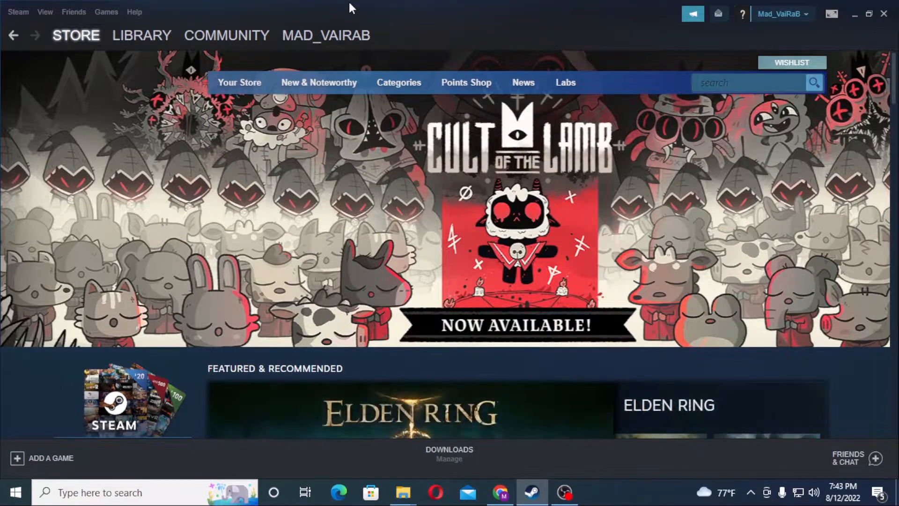
Step: Pick Friends from the profile name dropdown to reach the Your Friends page
click(326, 35)
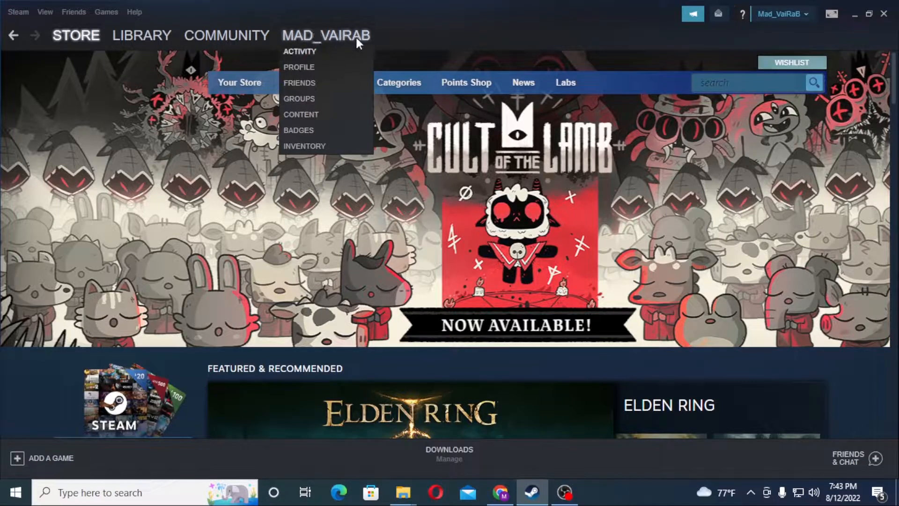
mouse_move(302, 53)
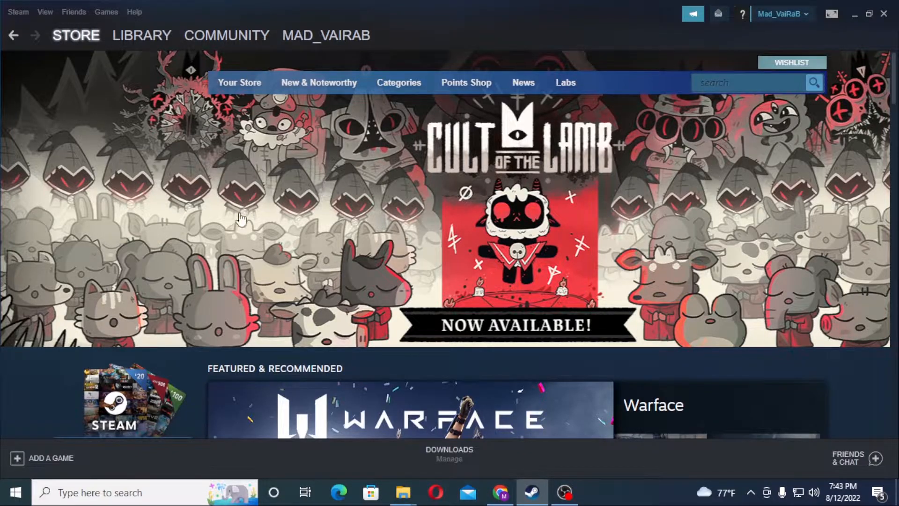
click(326, 36)
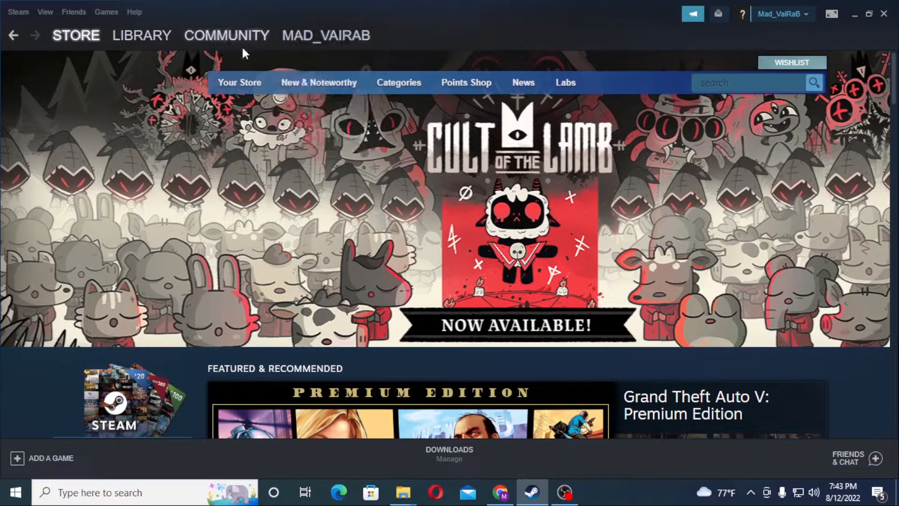
click(326, 35)
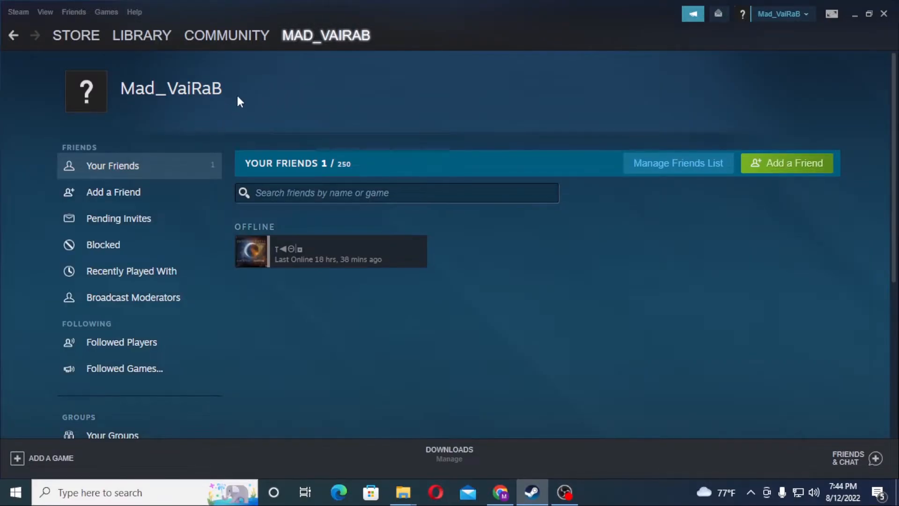
mouse_move(144, 245)
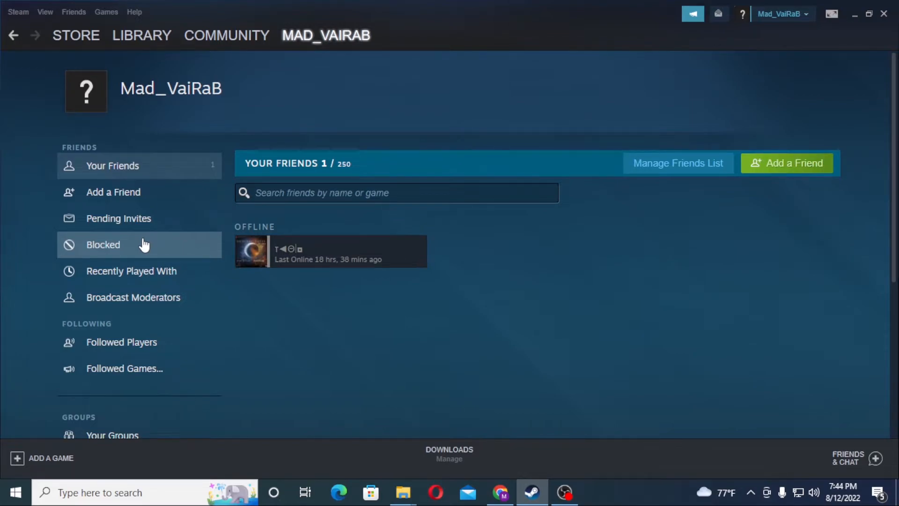
Step: Show the Blocked list in the Friends sidebar and select its 'no blocked players' message
click(103, 245)
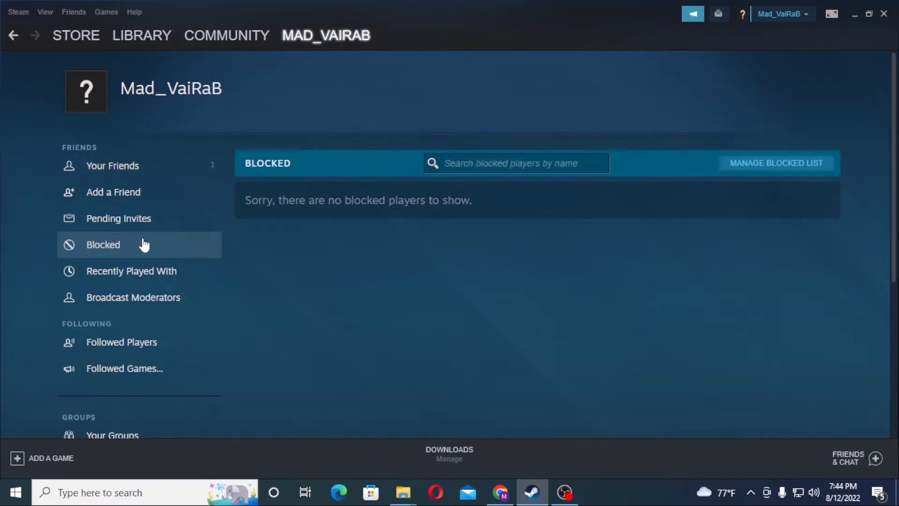
triple_click(357, 200)
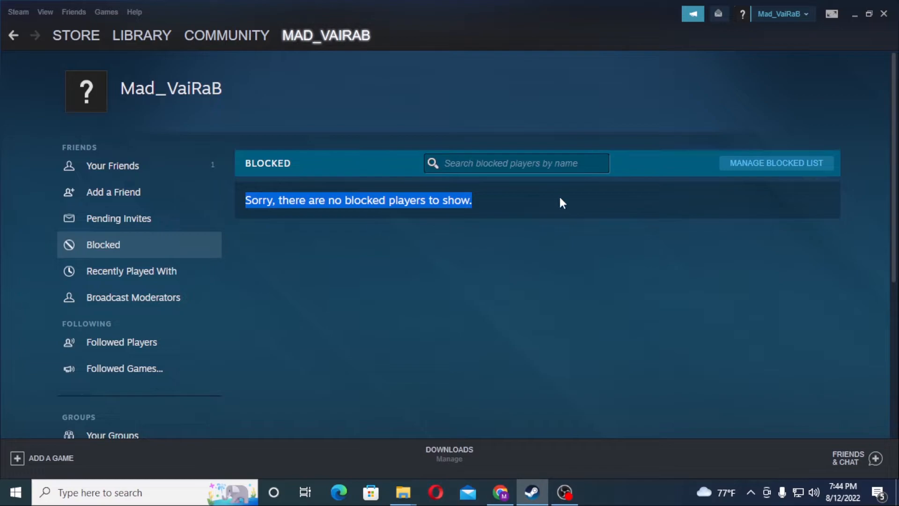
mouse_move(423, 235)
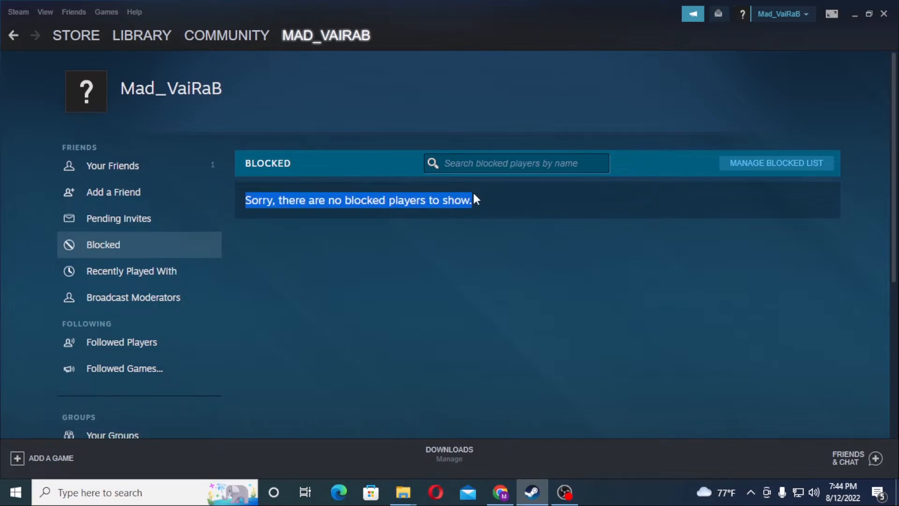
mouse_move(422, 257)
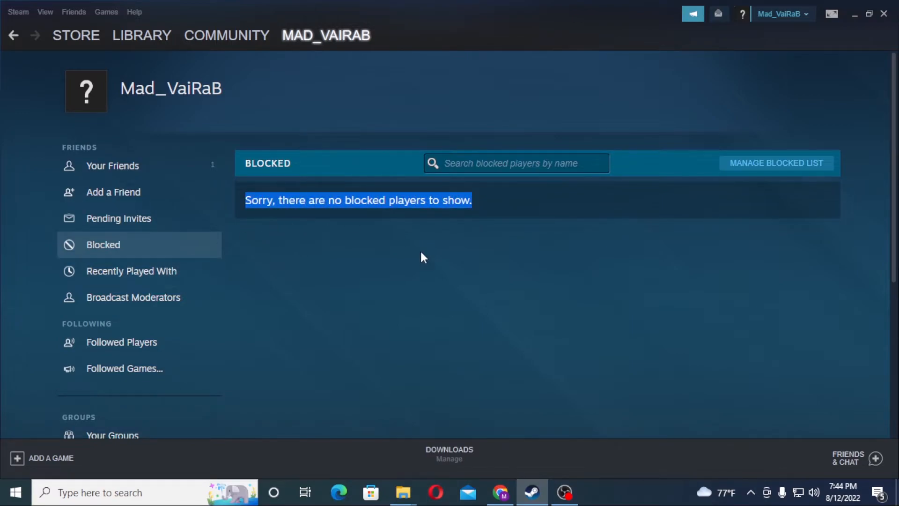
Step: Enter Manage Blocked List mode on the empty Blocked panel
click(775, 163)
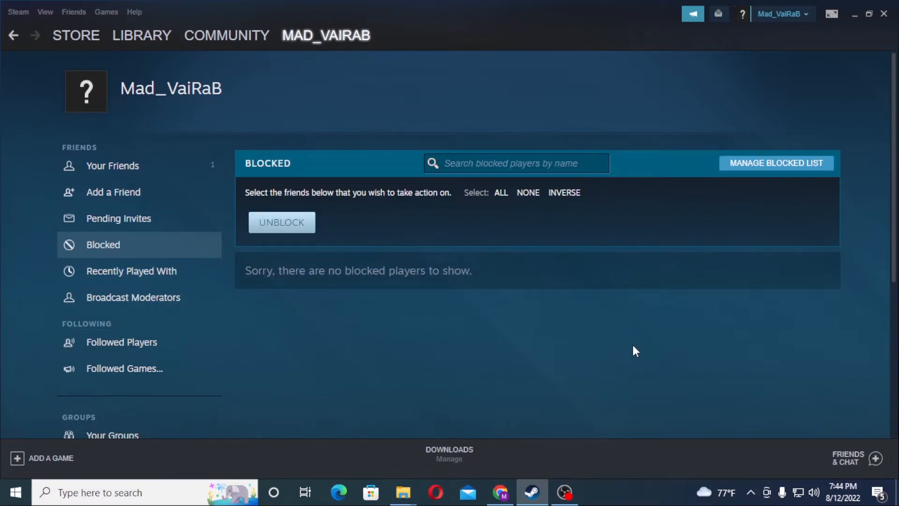
mouse_move(309, 338)
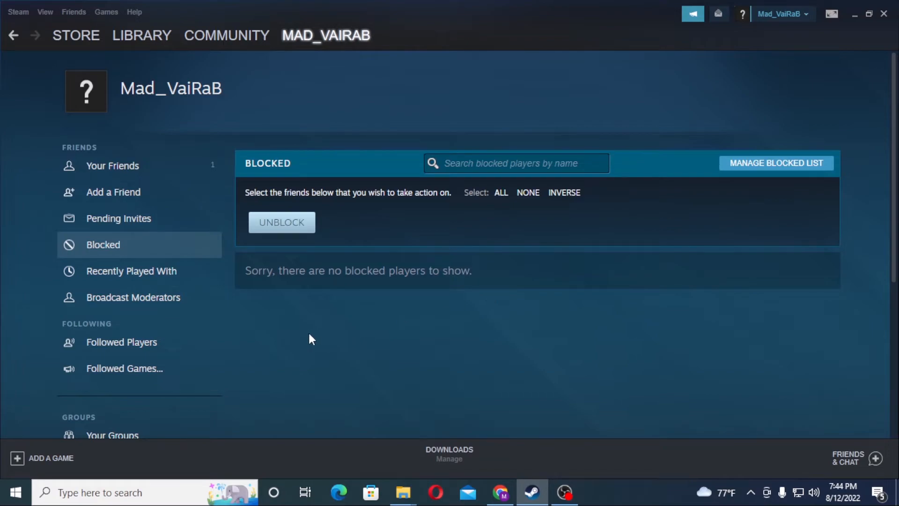